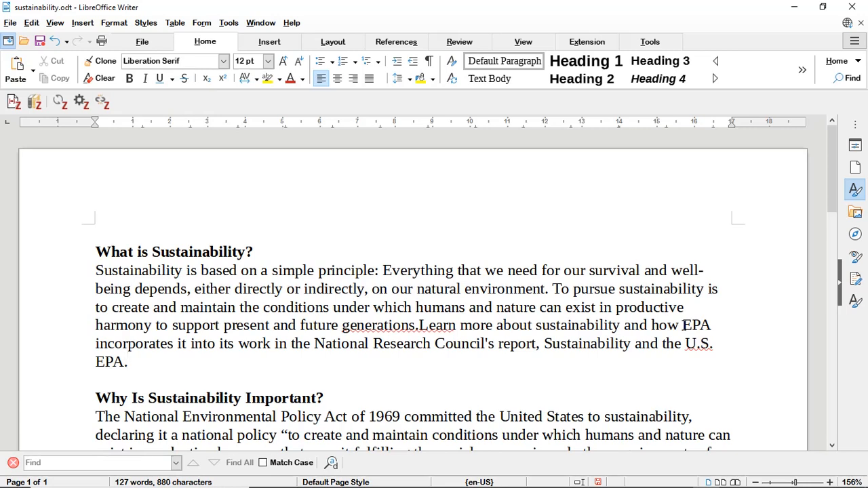
Step: Show the Zotero downloads page listing Zotero 5.0 for Windows and the Zotero Connector
click(126, 360)
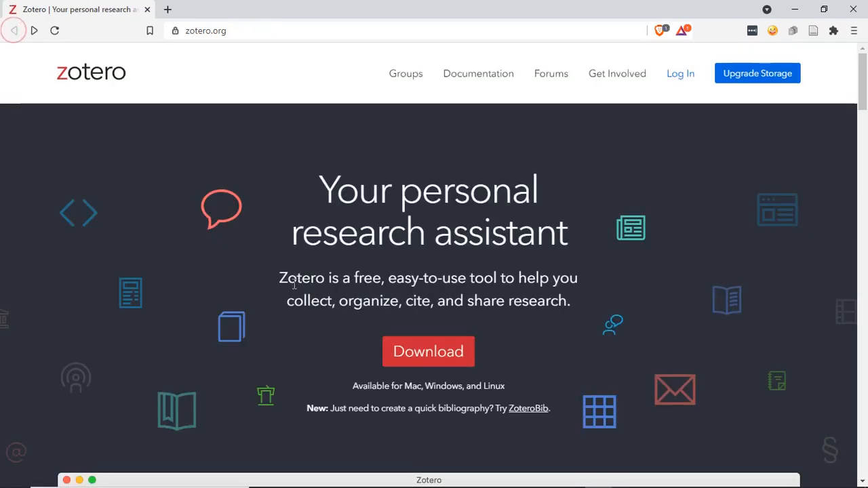
mouse_move(428, 351)
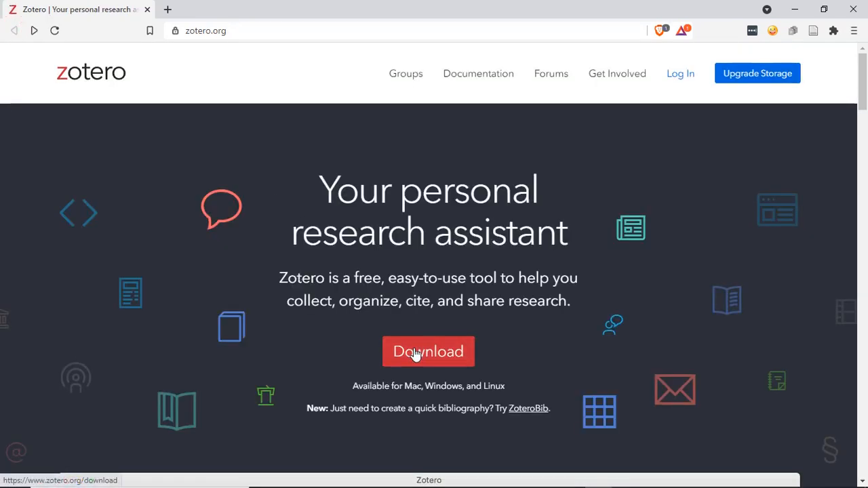
click(429, 351)
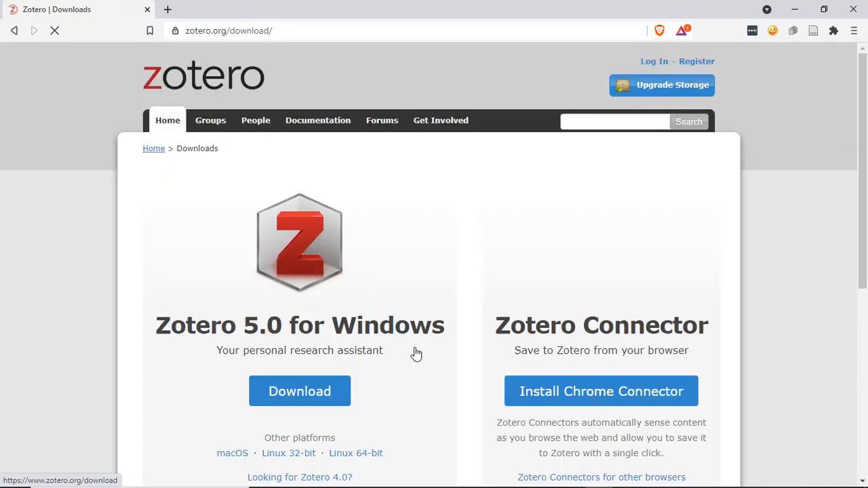
scroll(down, 3)
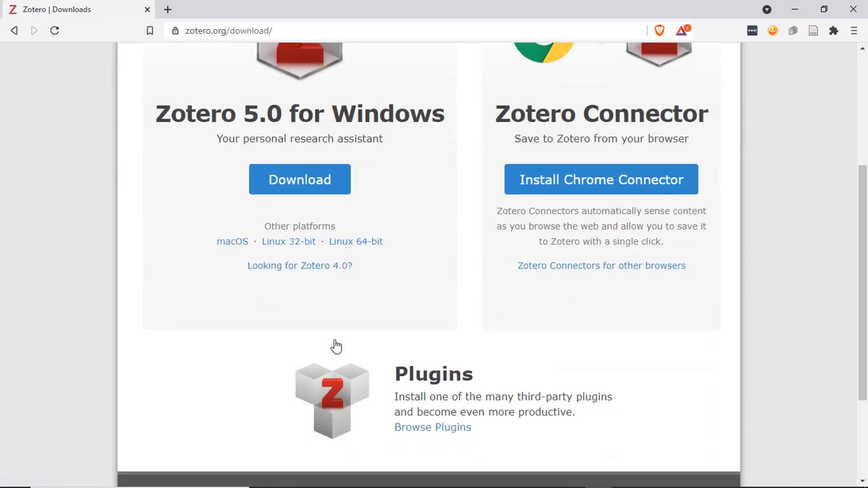
mouse_move(288, 241)
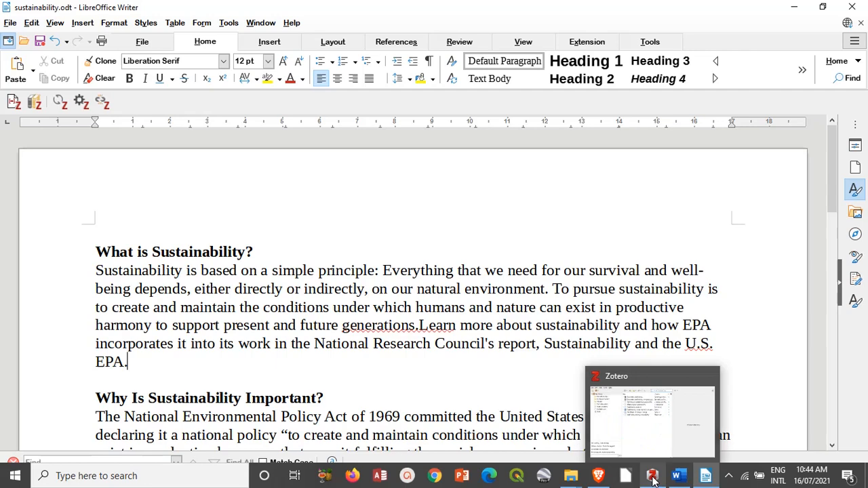
Step: Review Zotero's Cite > Word Processors preferences: LibreOffice add-in installed, Word add-in missing
click(651, 475)
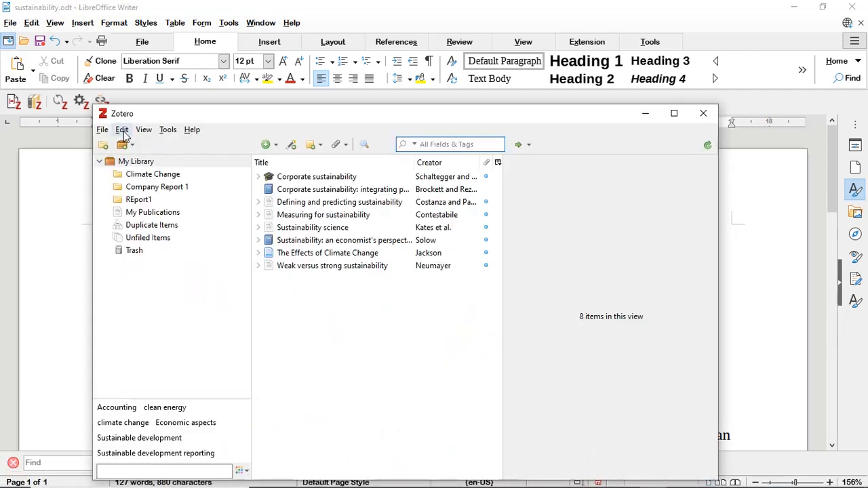
click(450, 144)
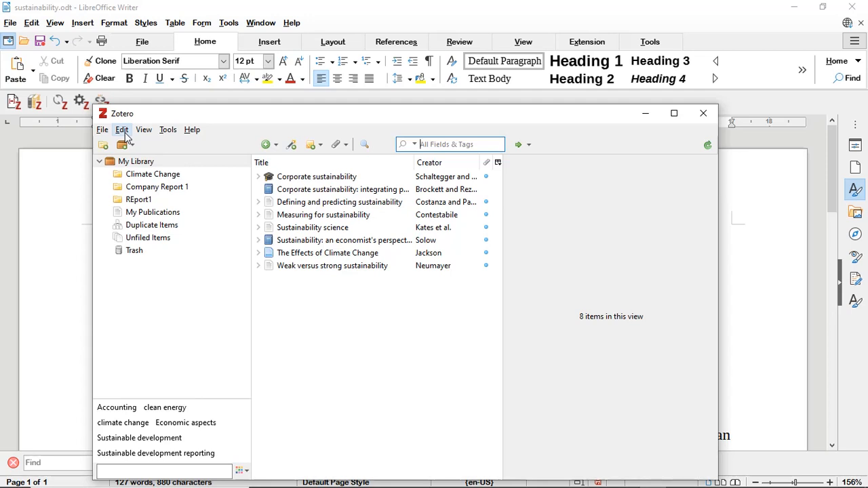
click(122, 131)
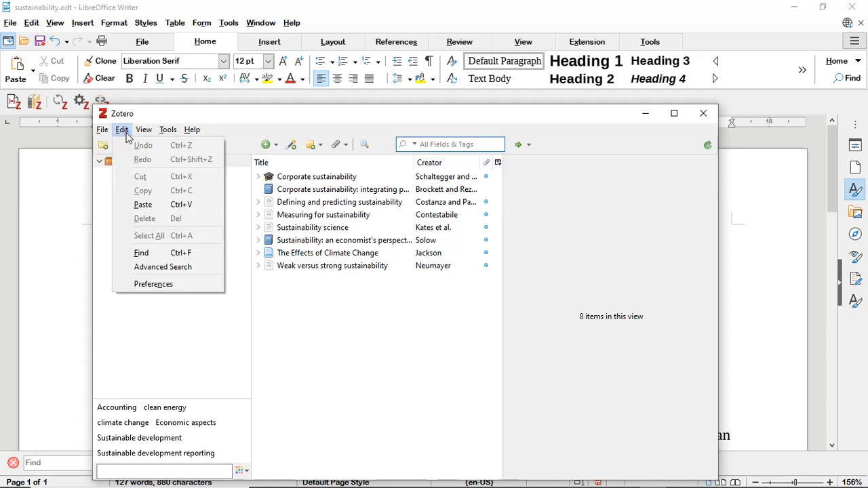
click(153, 283)
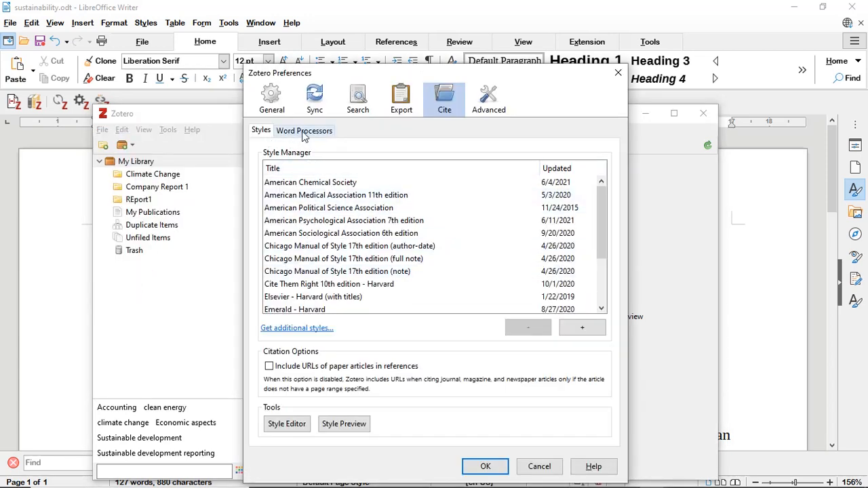
click(303, 130)
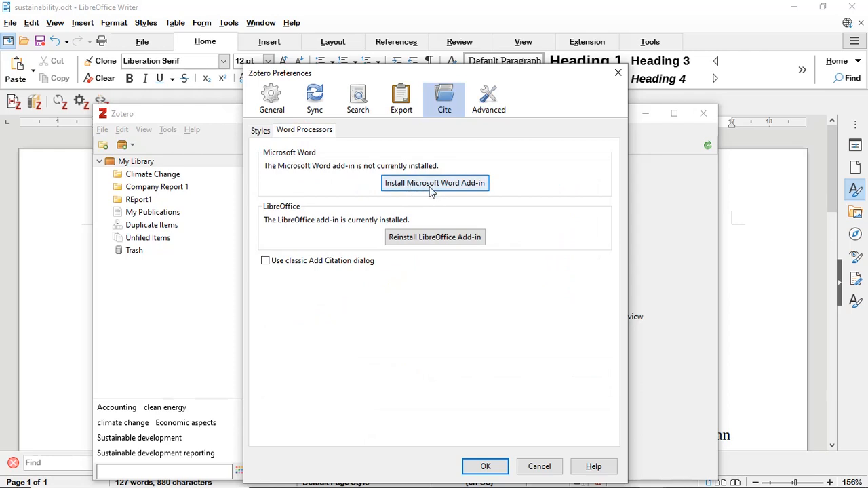
mouse_move(477, 381)
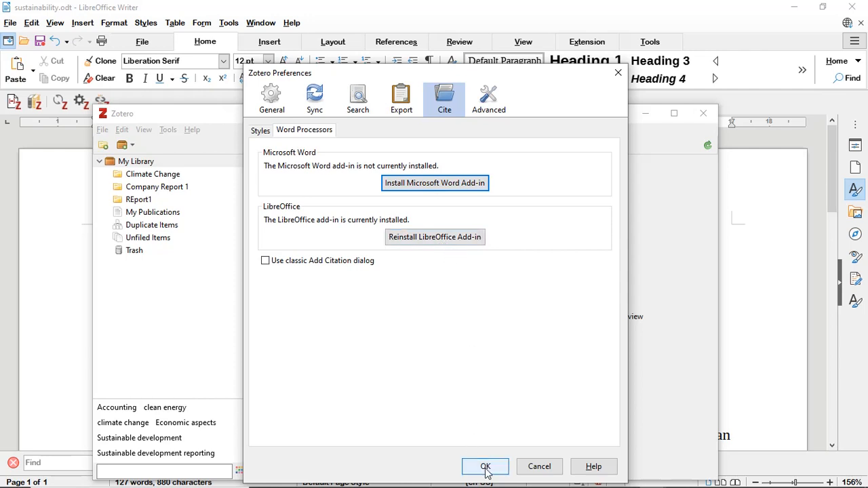
click(485, 466)
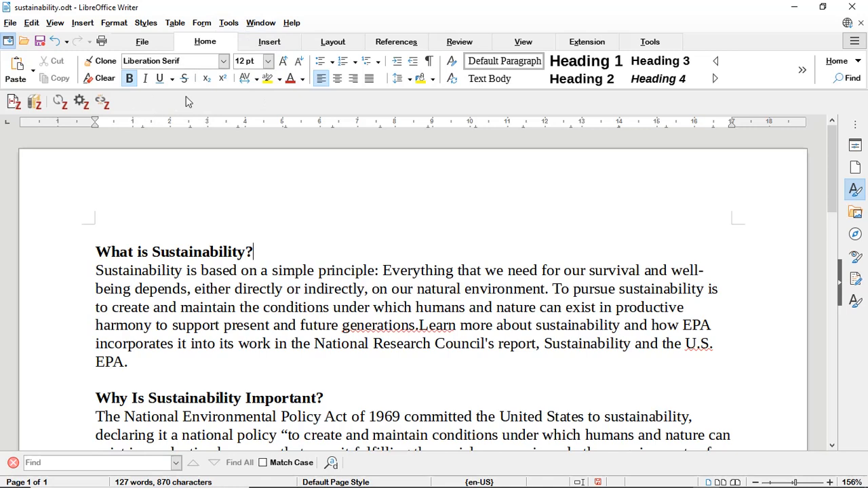
mouse_move(228, 22)
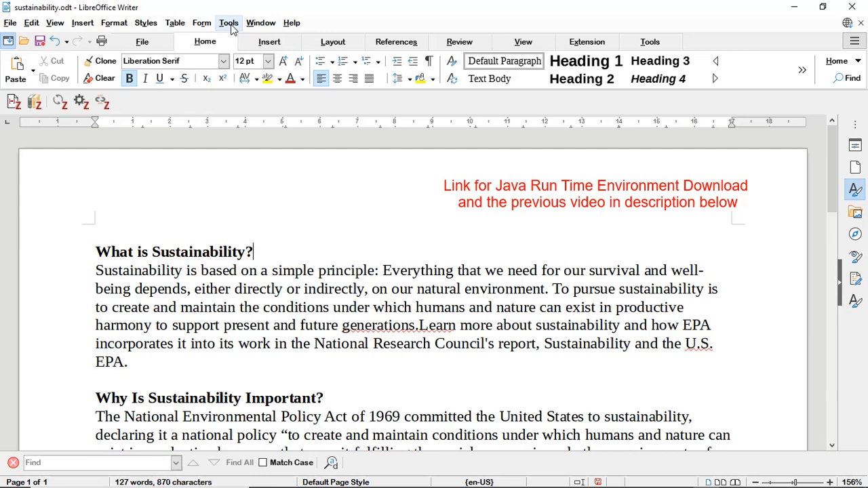
click(228, 21)
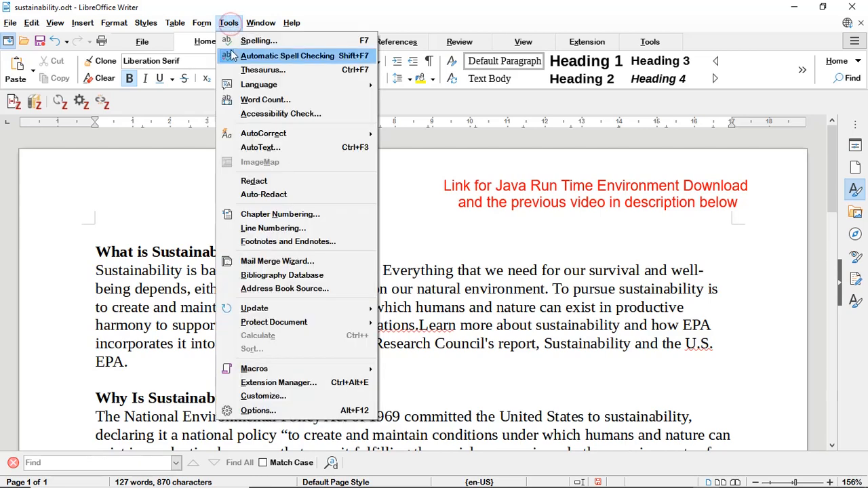
click(258, 409)
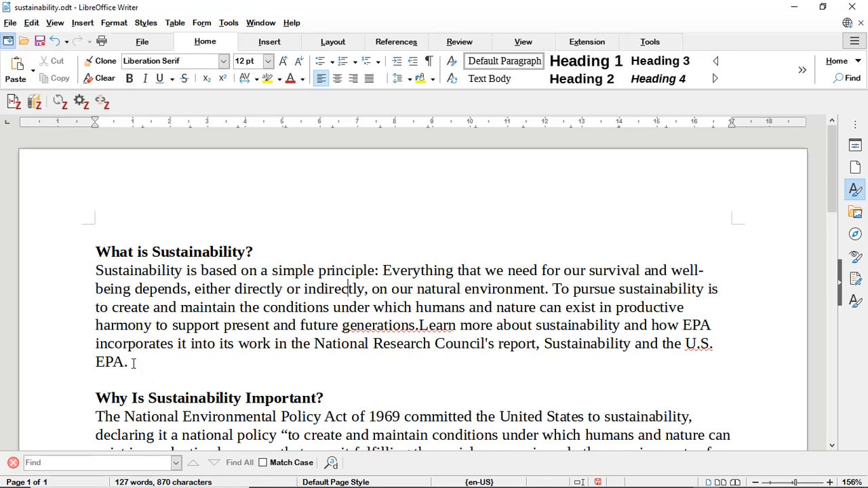
mouse_move(44, 149)
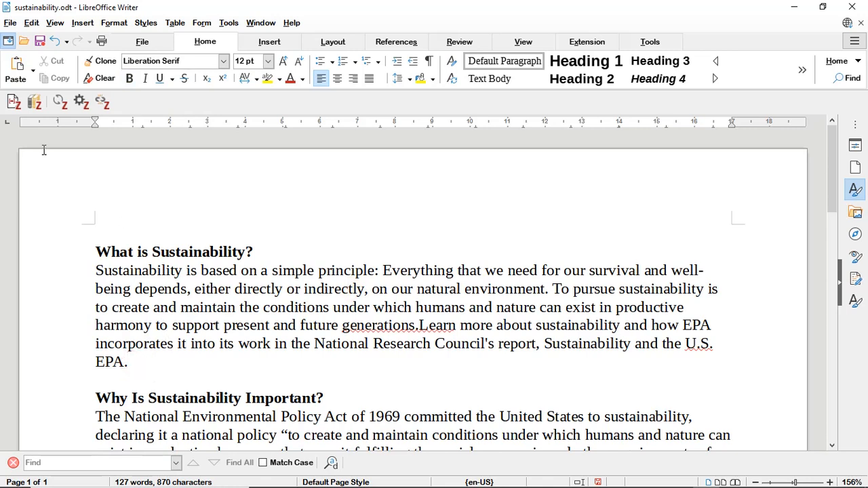
mouse_move(33, 101)
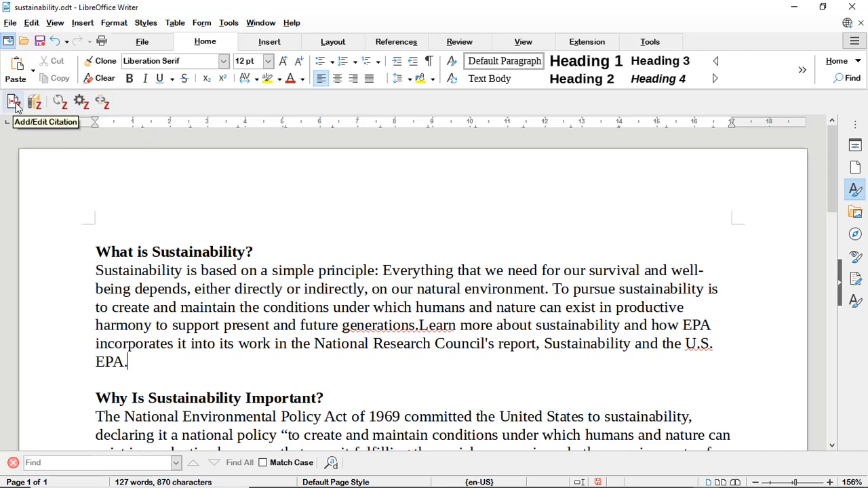
Step: Insert a Zotero citation to Kates et al. (2001) after the first paragraph via Classic View
click(14, 103)
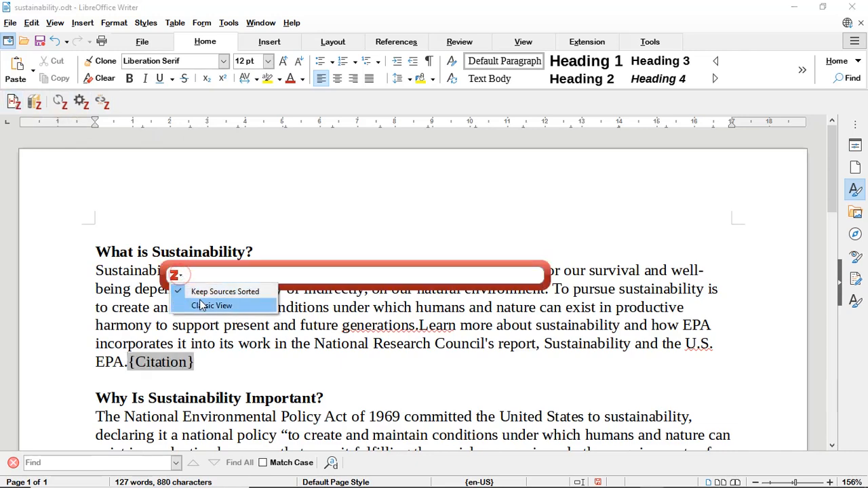
click(212, 305)
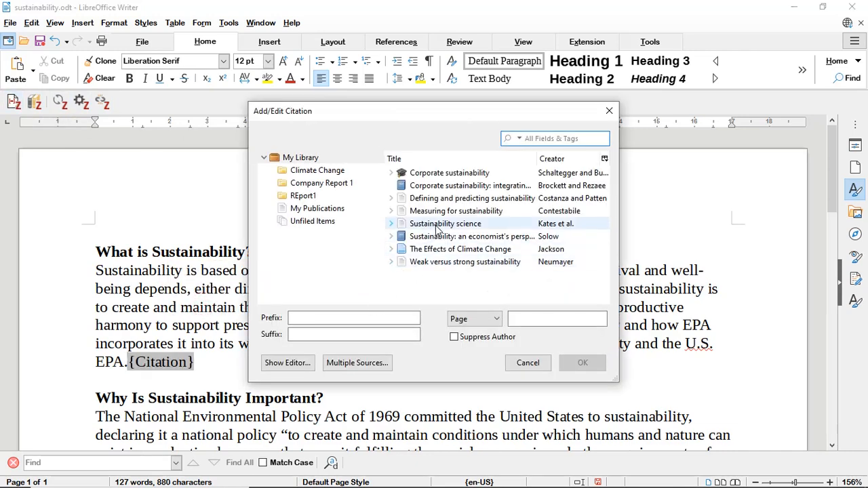
click(445, 224)
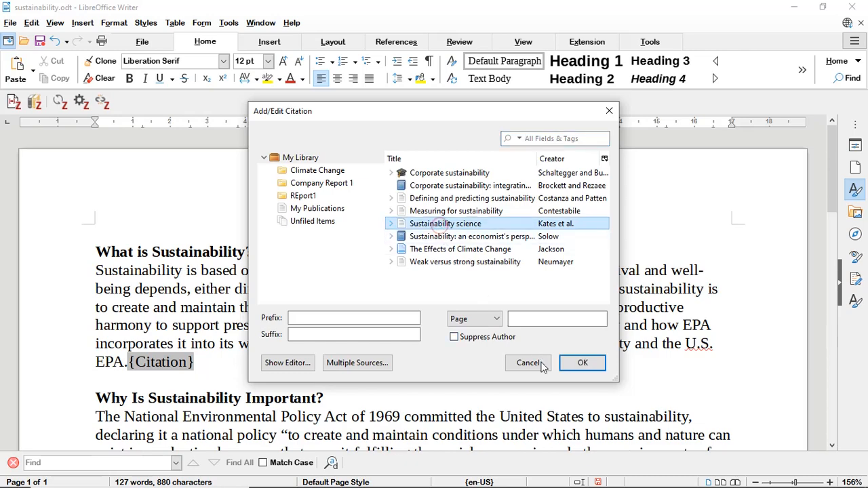
click(581, 363)
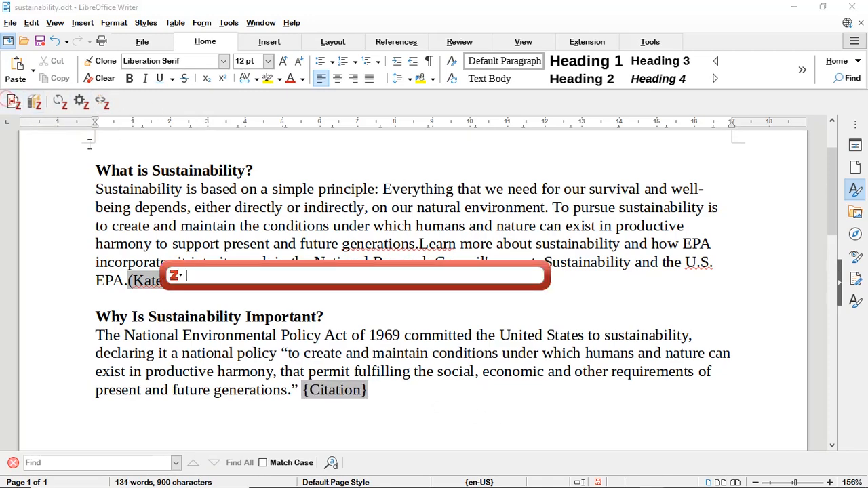
Step: Insert a Zotero citation to Solow (1991) after the quoted policy paragraph
click(175, 274)
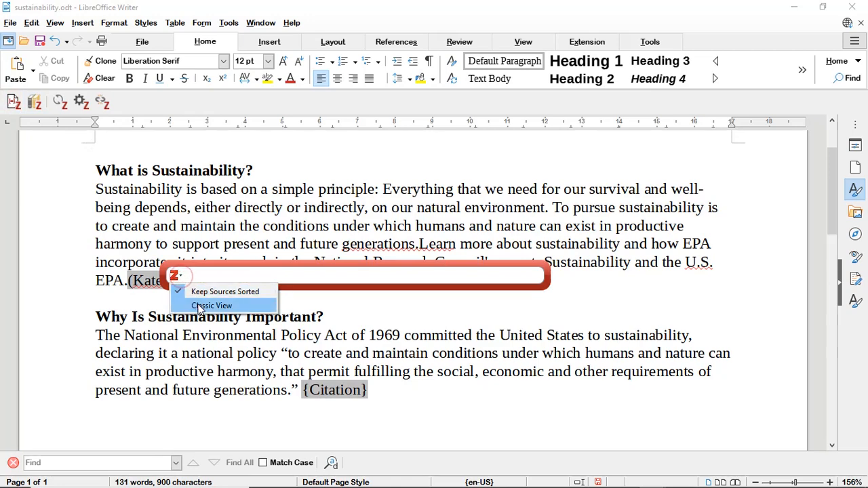
click(211, 305)
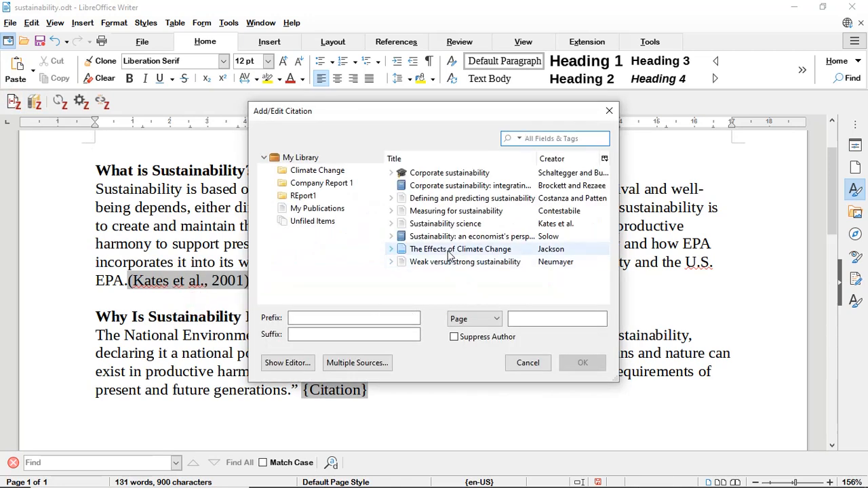
click(471, 236)
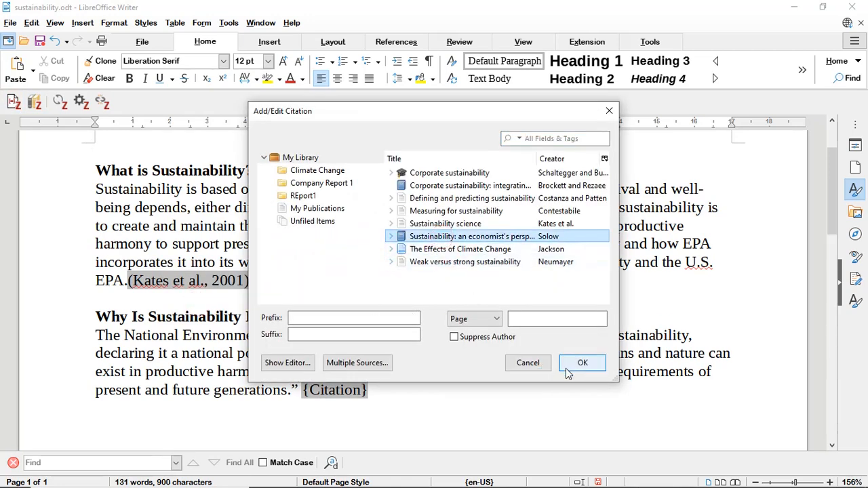
click(582, 363)
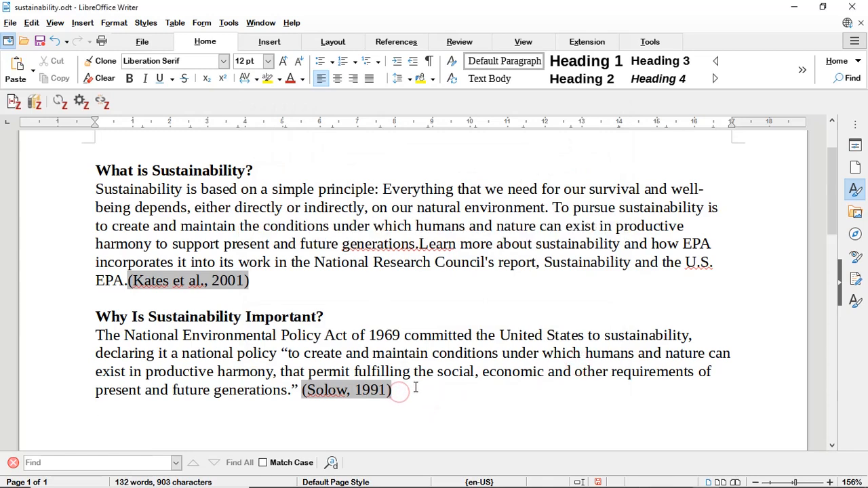
Step: Add a Zotero bibliography below the text and switch the document to IEEE style
scroll(down, 3)
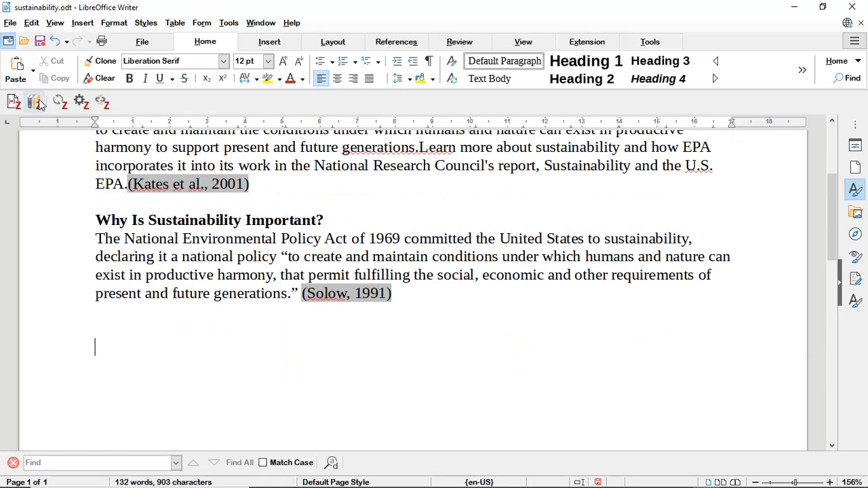
mouse_move(36, 102)
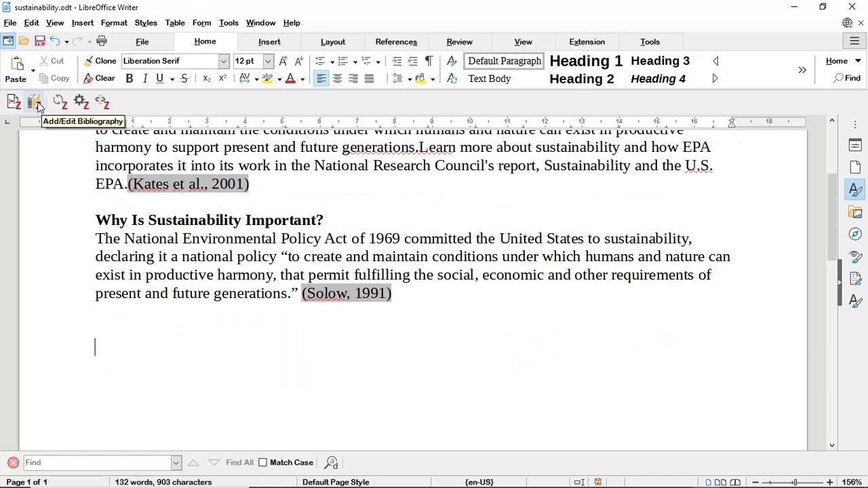
click(33, 102)
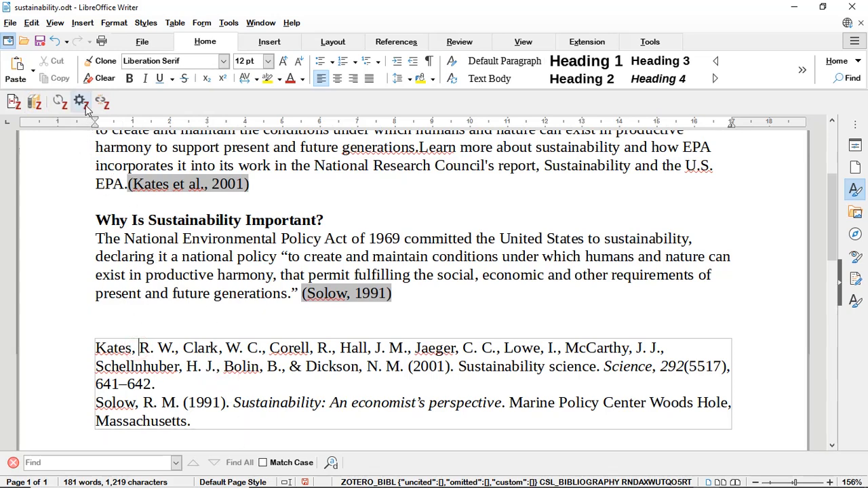
click(80, 101)
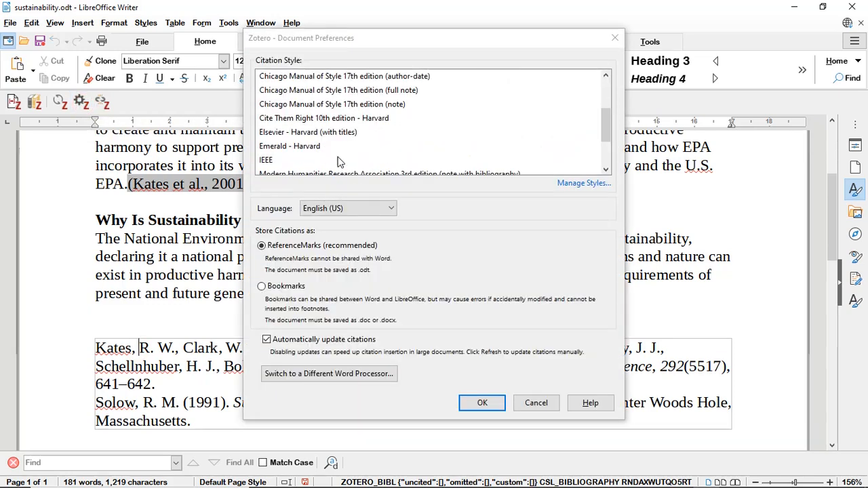
click(265, 160)
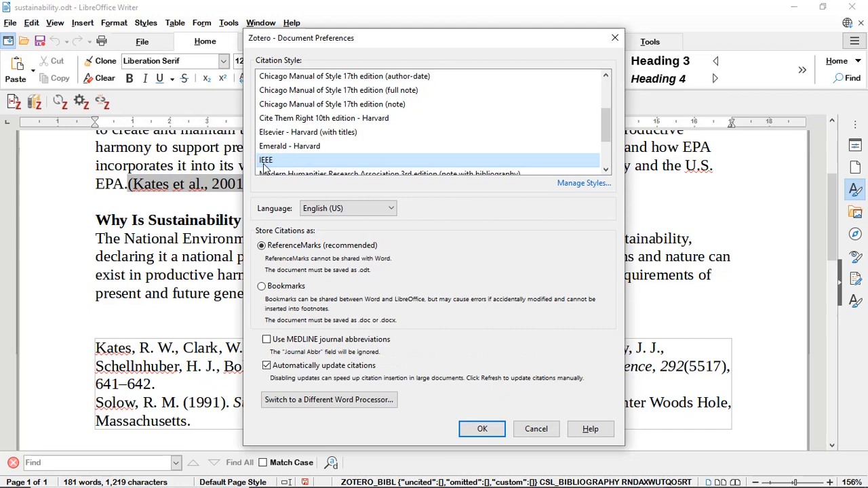
click(482, 428)
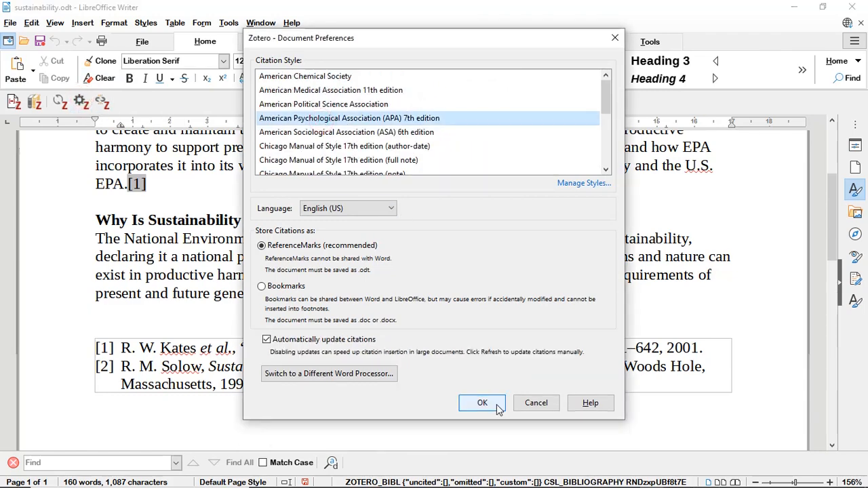
Step: Switch the citations and bibliography back to APA 7th edition
click(483, 402)
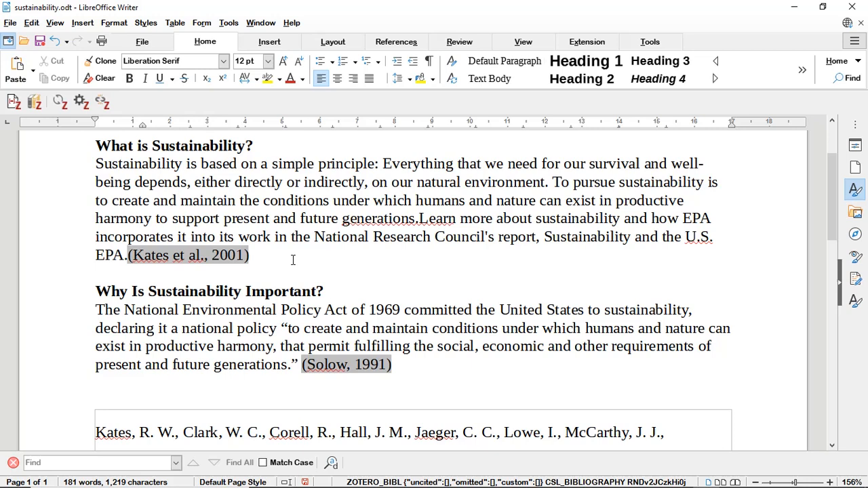
mouse_move(413, 377)
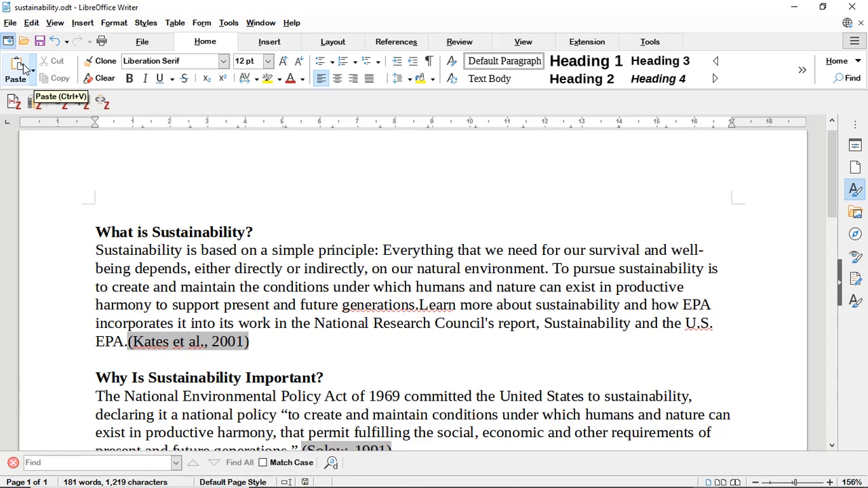
Step: Save a copy of the cited document as sustainability1.odt
click(10, 21)
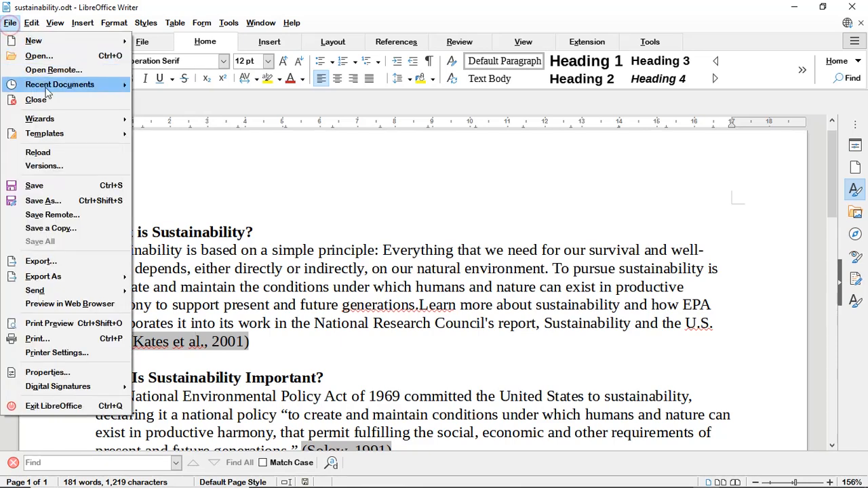
mouse_move(43, 201)
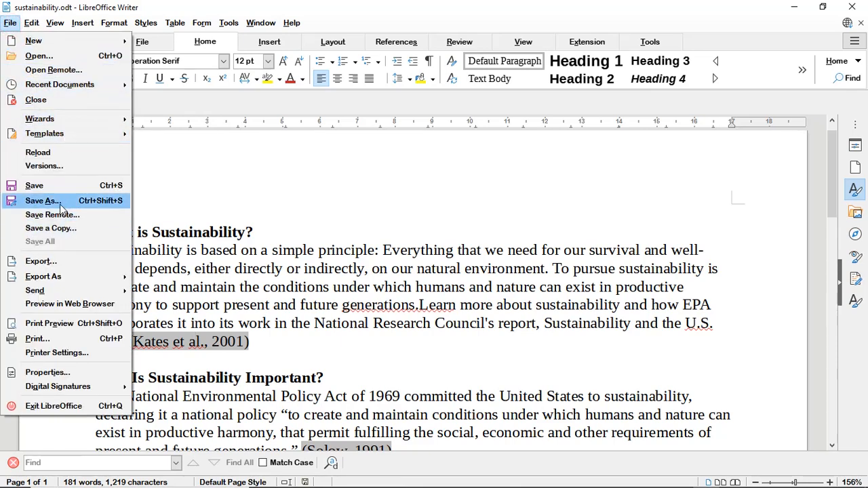
click(41, 201)
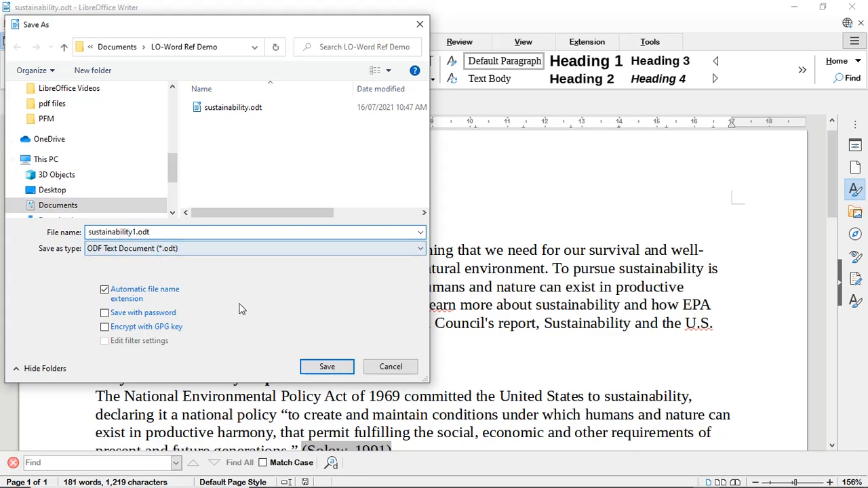
click(327, 366)
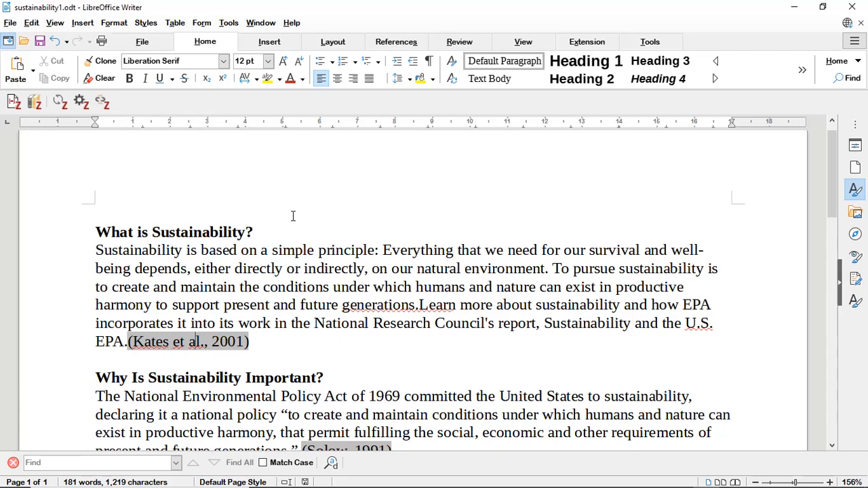
mouse_move(80, 102)
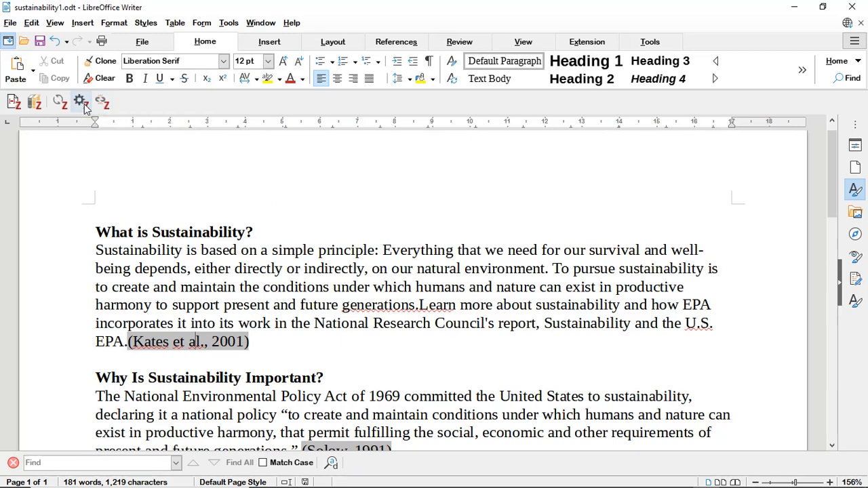
Step: Convert the Zotero citations to transferable field codes for another word processor
click(80, 102)
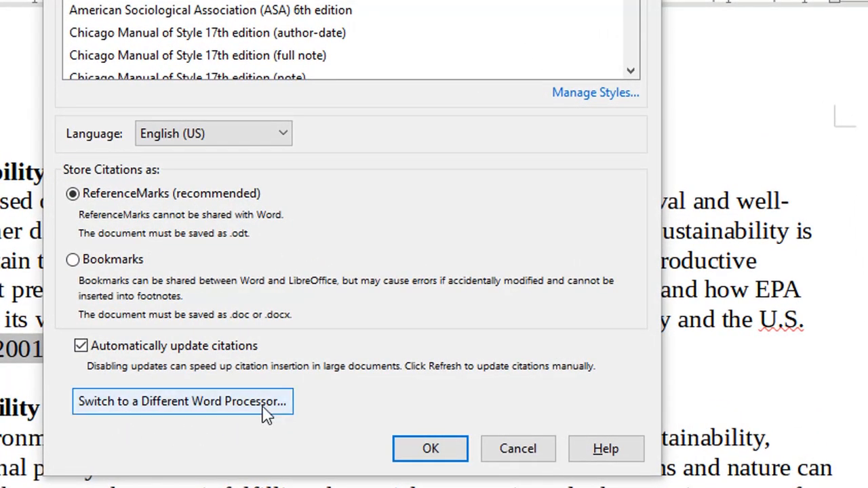
click(182, 402)
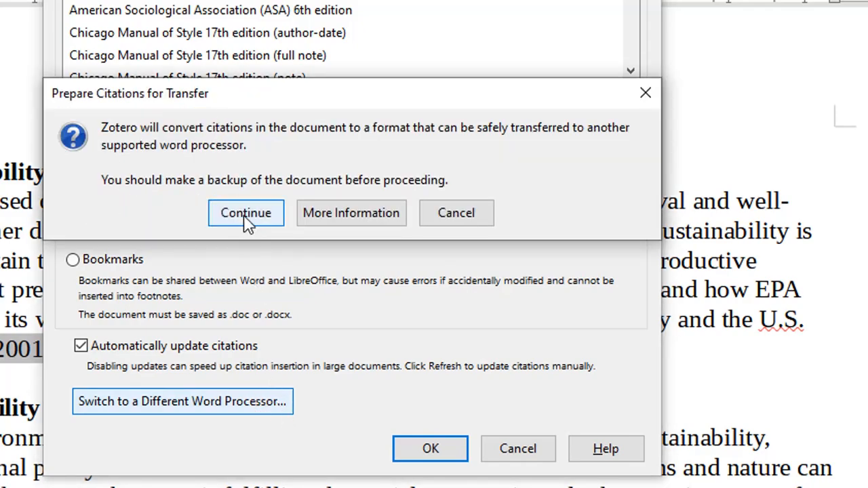
click(246, 211)
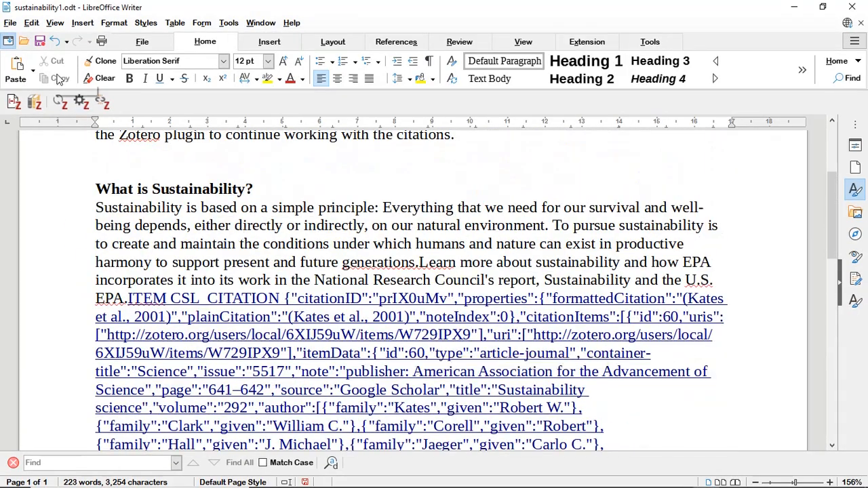
mouse_move(40, 41)
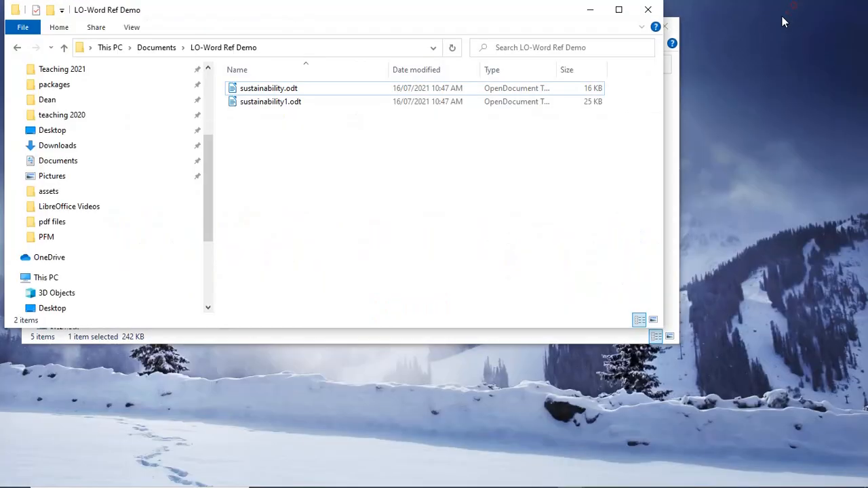
Step: In Word, browse to and start opening sustainability1.odt from the LO-Word Ref Demo folder
click(678, 474)
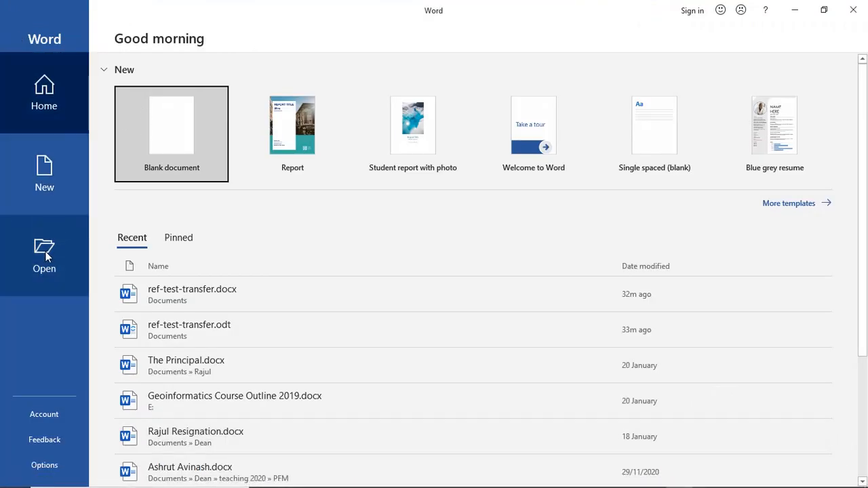
click(44, 255)
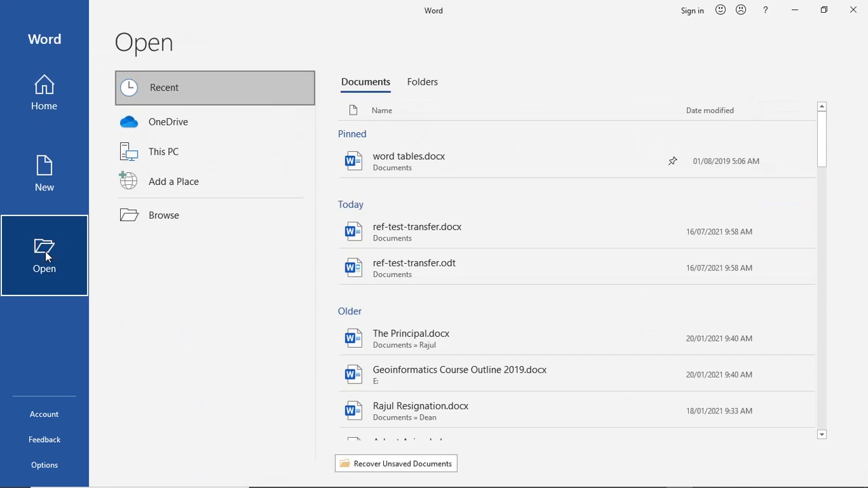
mouse_move(188, 211)
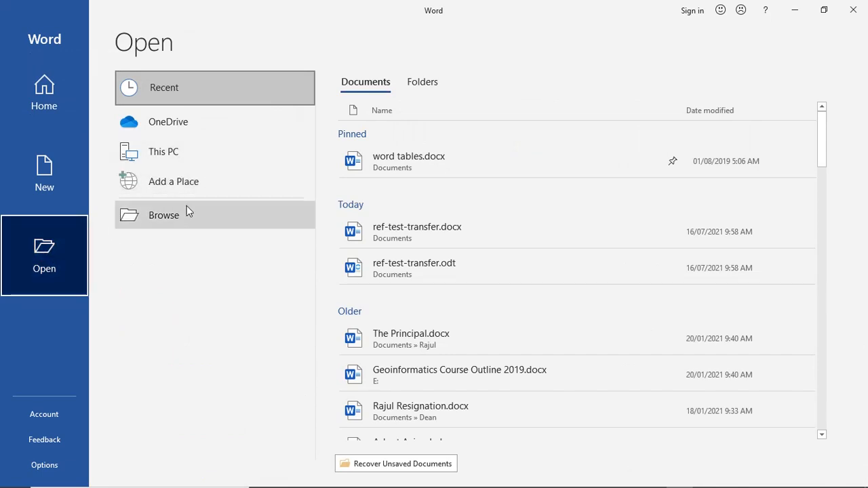
click(163, 214)
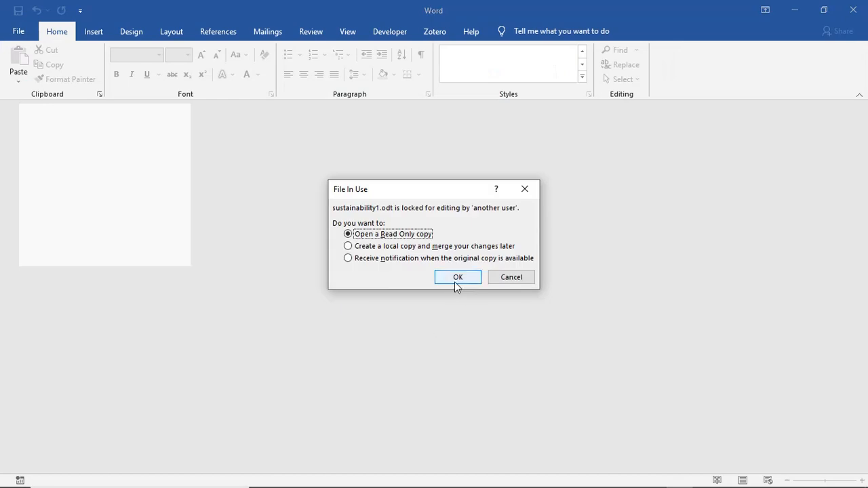
Step: Accept the read-only copy and save it as sustainability2.docx in Word Document format
click(458, 277)
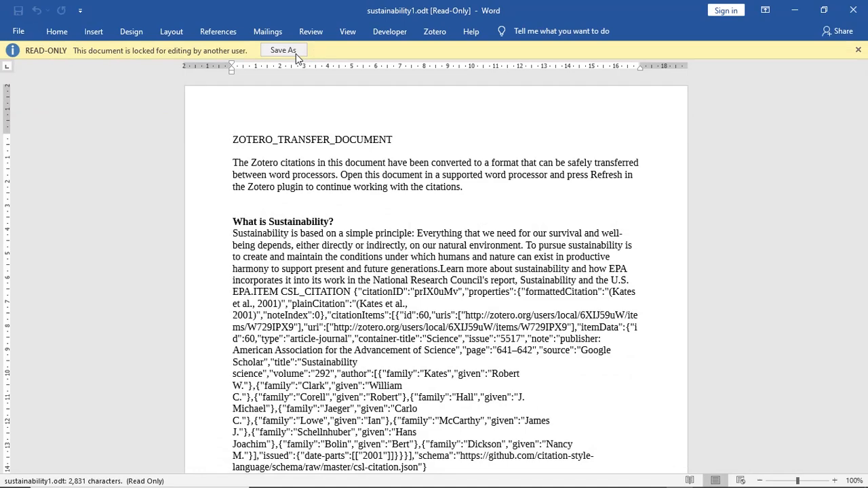
click(284, 49)
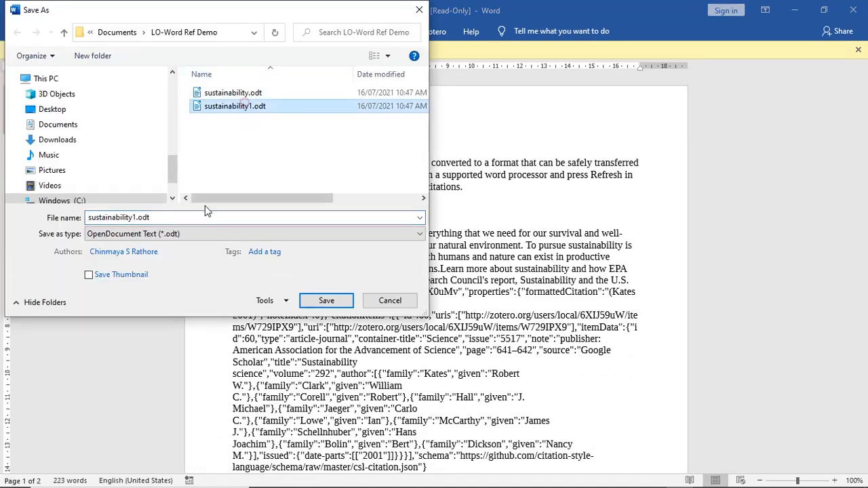
click(135, 217)
text(2)
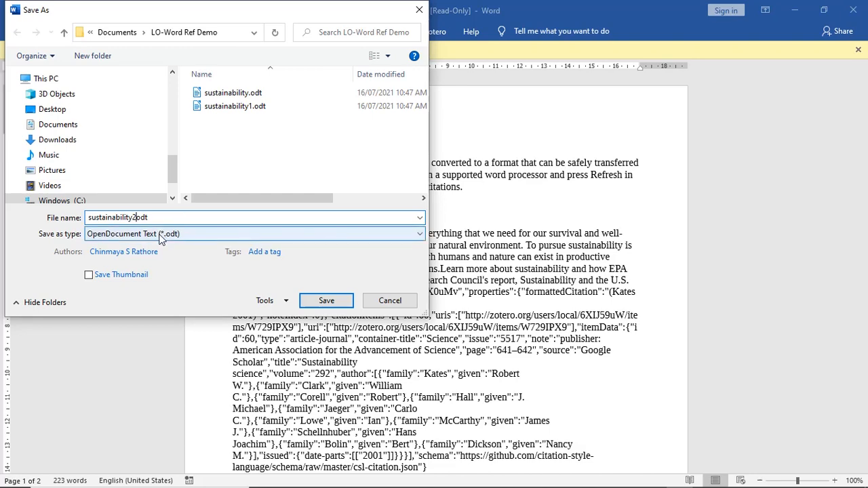
click(390, 301)
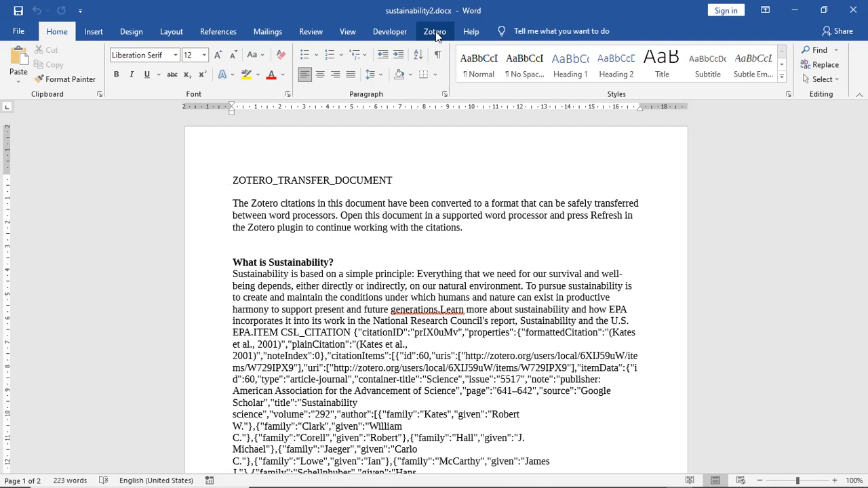
Step: Refresh Zotero in Word and restore the transferred citations and bibliography
click(434, 31)
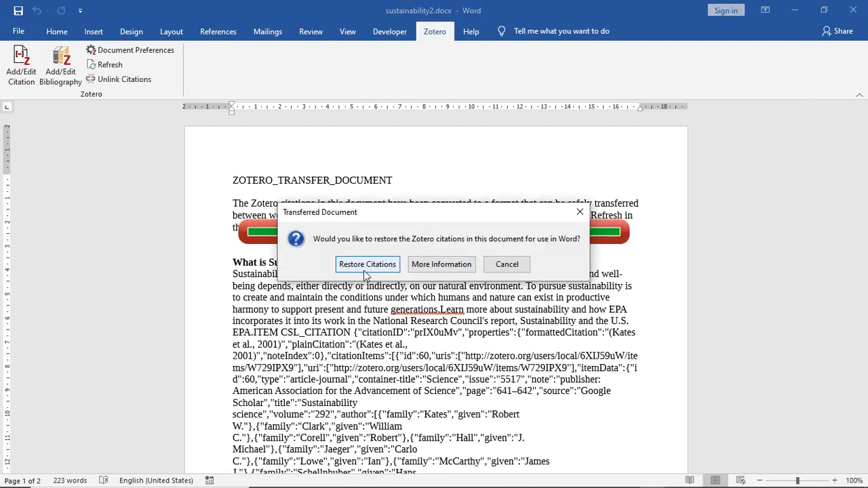
click(366, 263)
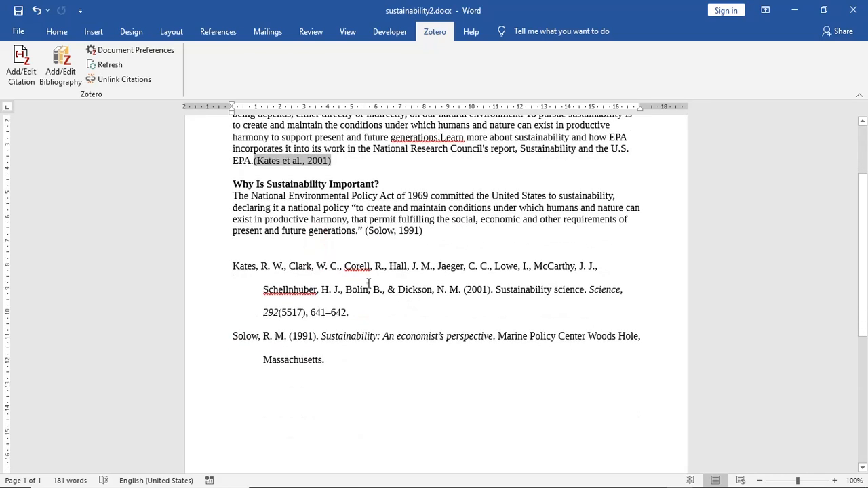
mouse_move(135, 48)
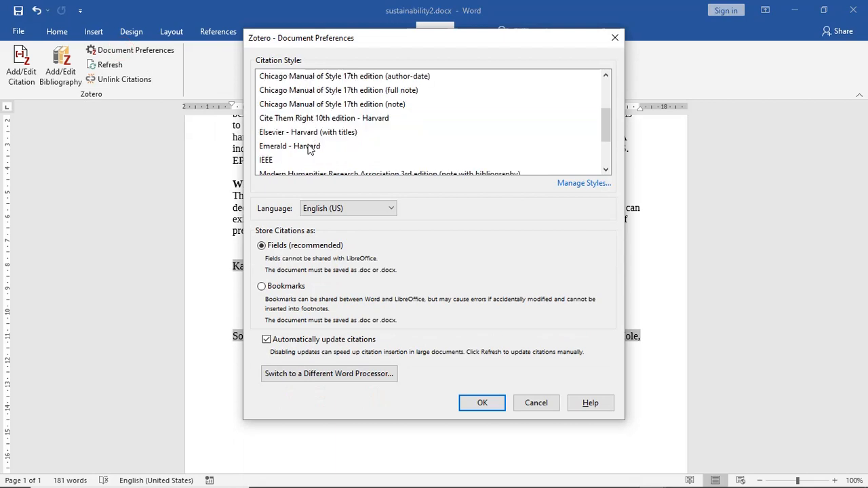
Step: Set the Word document's Zotero style to IEEE numbered references [1], [2]
click(482, 403)
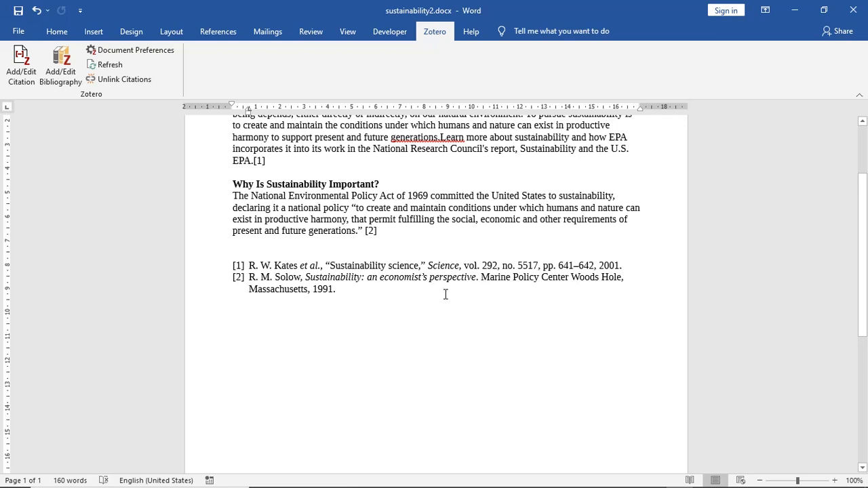
click(354, 264)
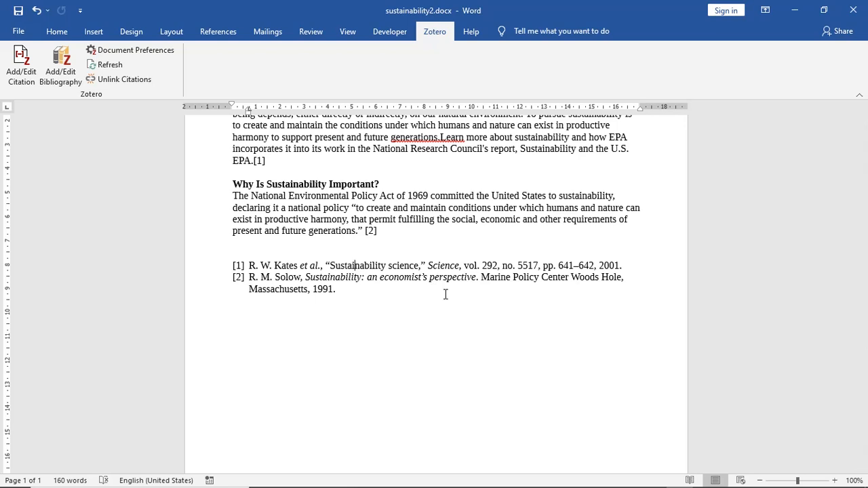